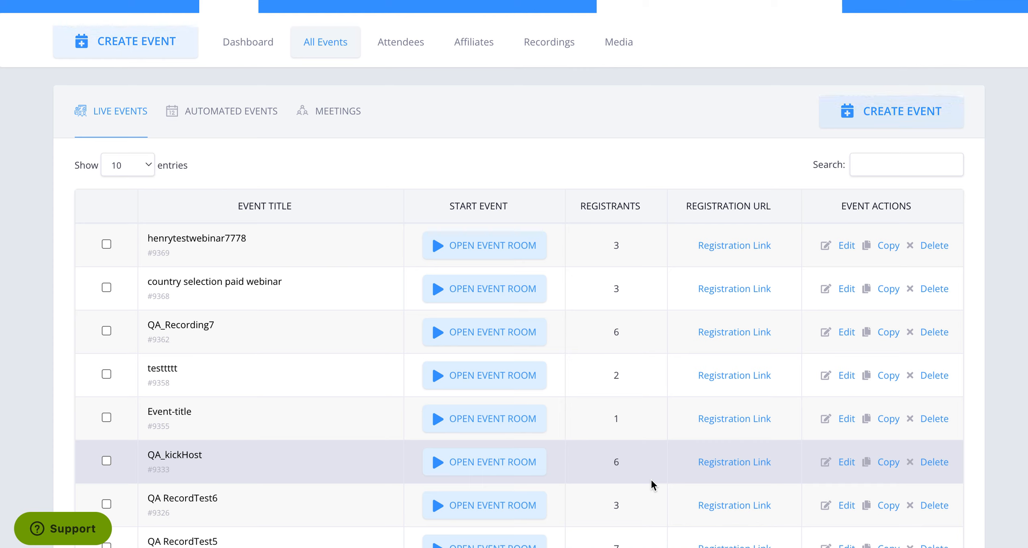
pyautogui.moveTo(395, 88)
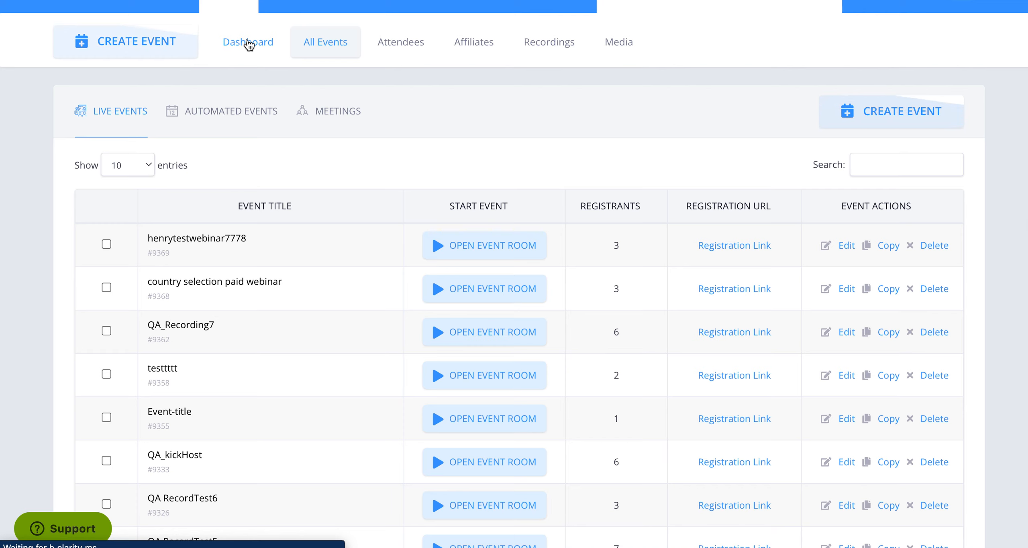
# Show the Dashboard's overall statistics and the last-7-days registration and attendance heat maps.
pyautogui.click(248, 42)
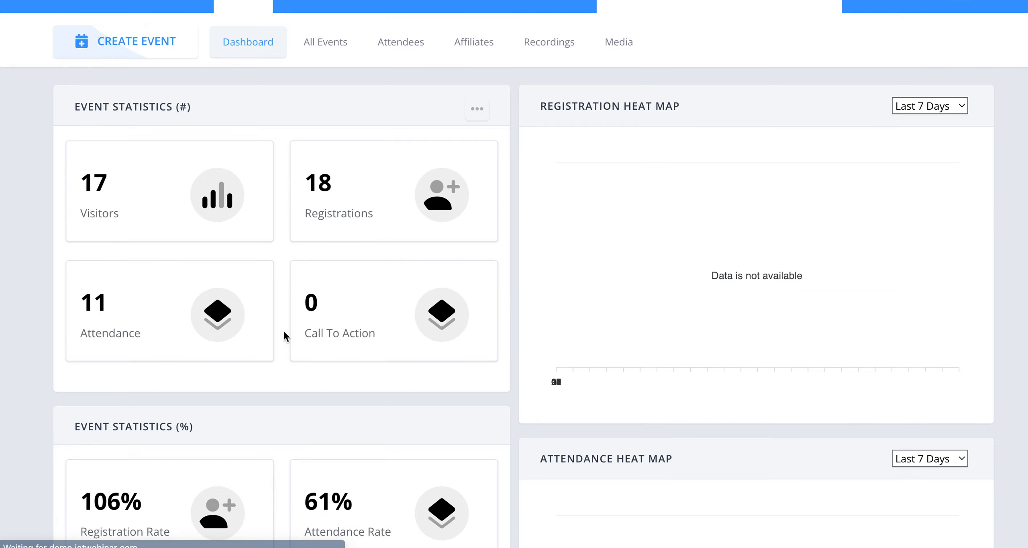
pyautogui.scroll(-3)
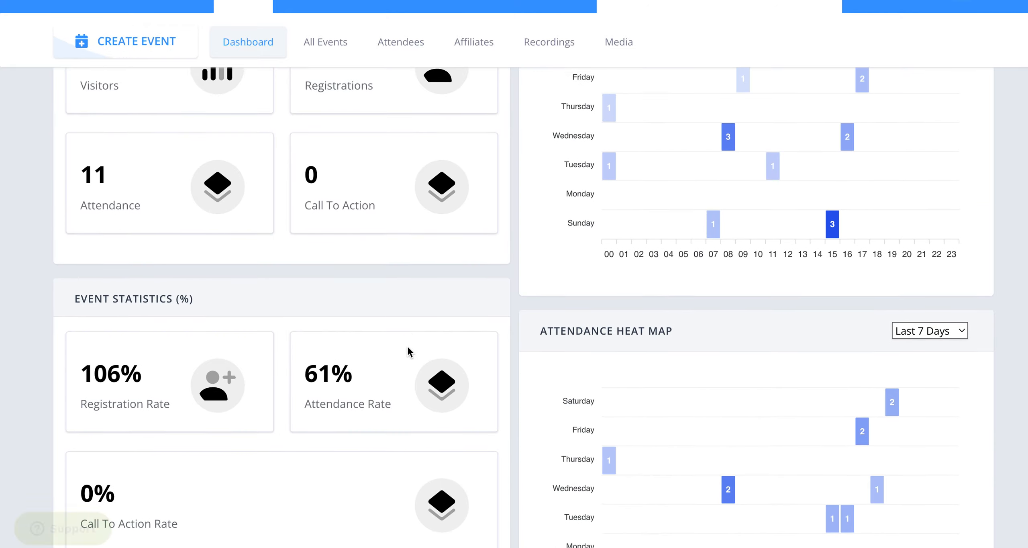
pyautogui.scroll(-3)
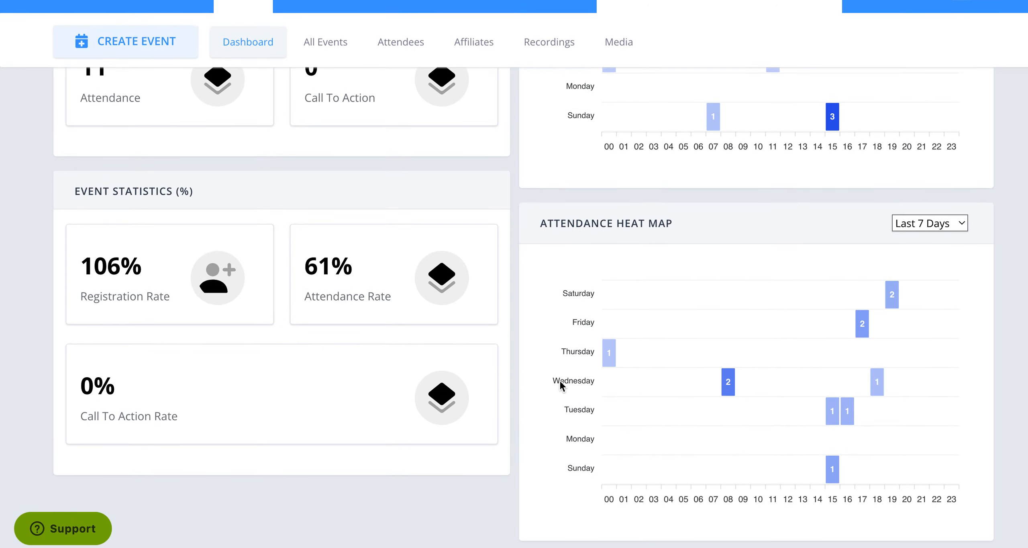
pyautogui.moveTo(755, 406)
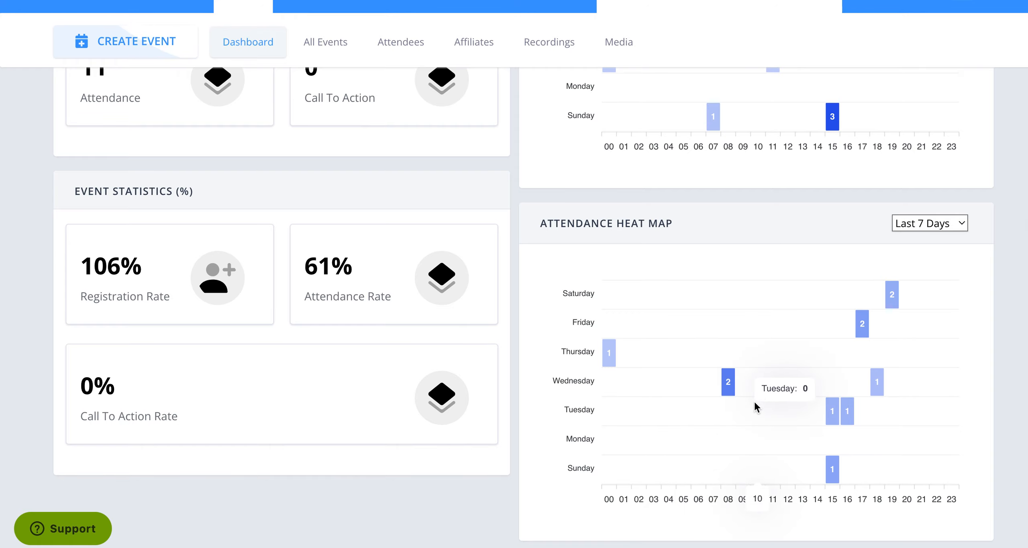
pyautogui.scroll(3)
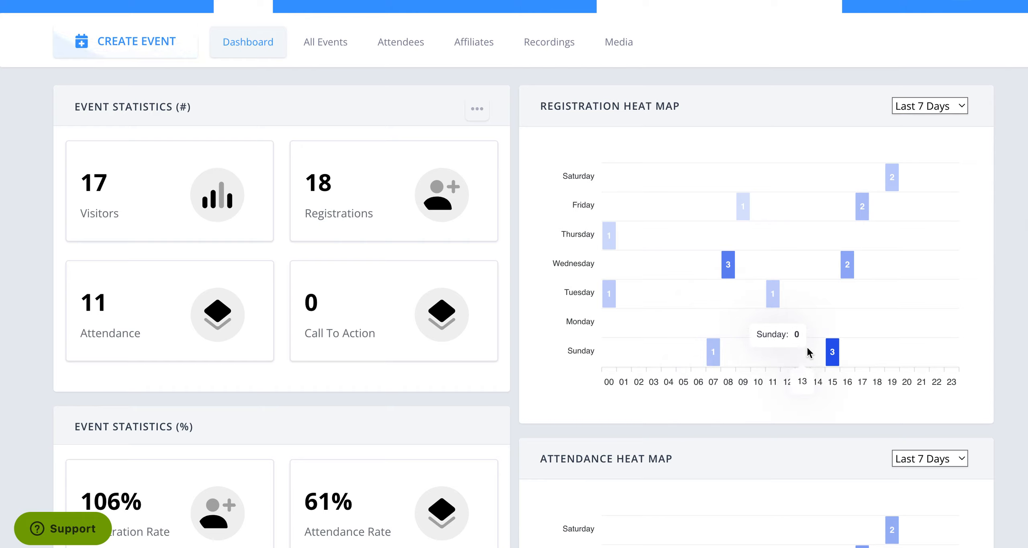
pyautogui.moveTo(325, 42)
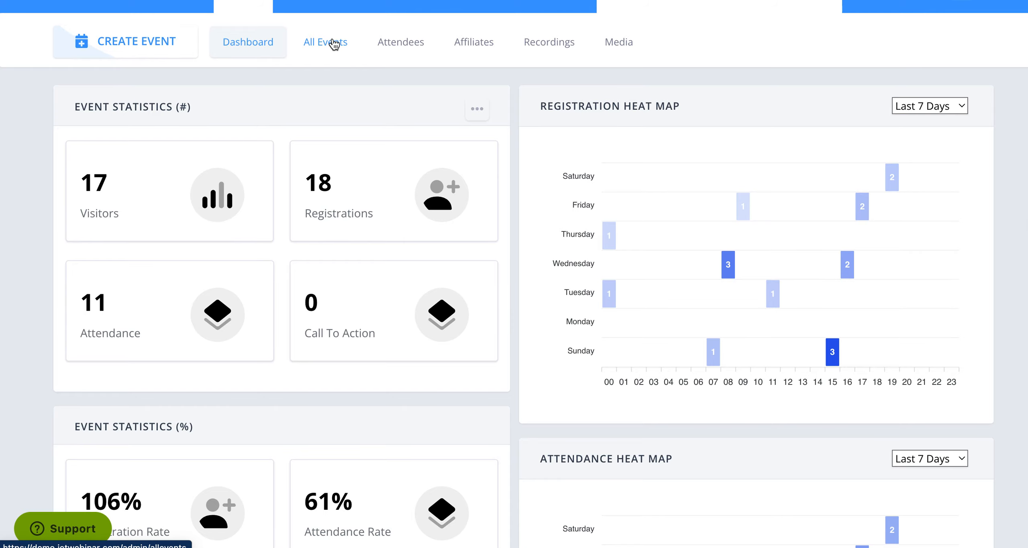
# From All Events, switch to Automated Events and view TestSimulated111's Analytics: 6 visitors, 0 registrations, 0 attendance.
pyautogui.click(325, 42)
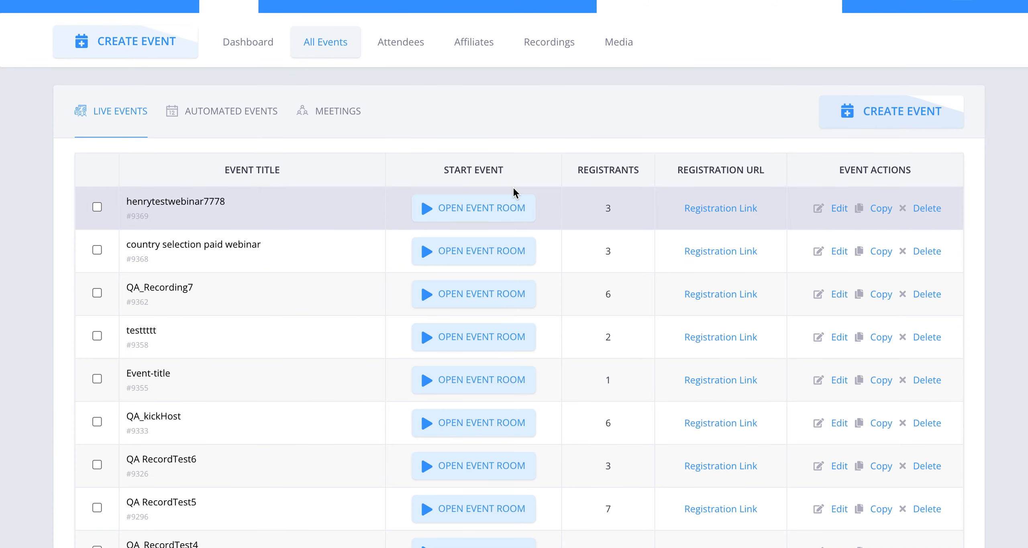
pyautogui.click(232, 110)
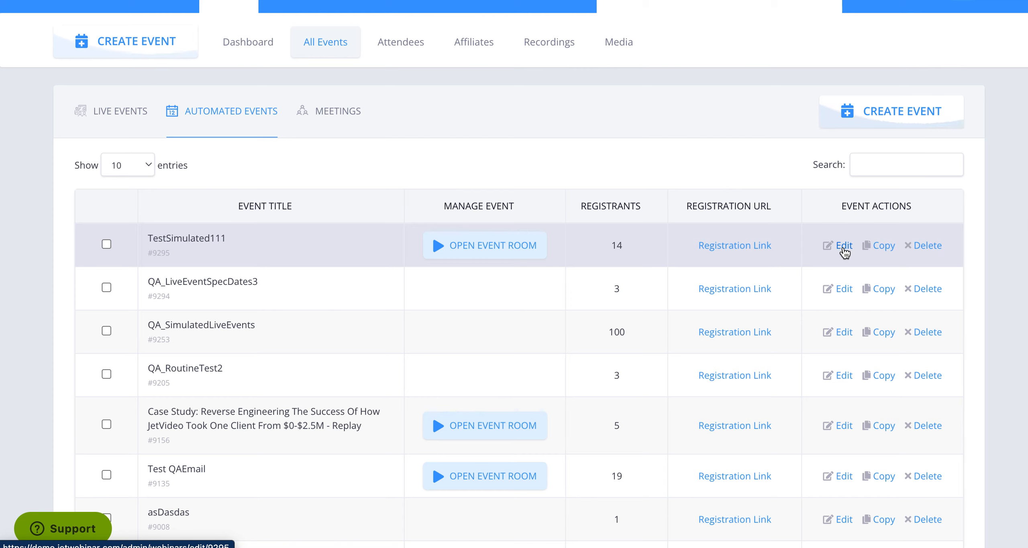
pyautogui.click(843, 245)
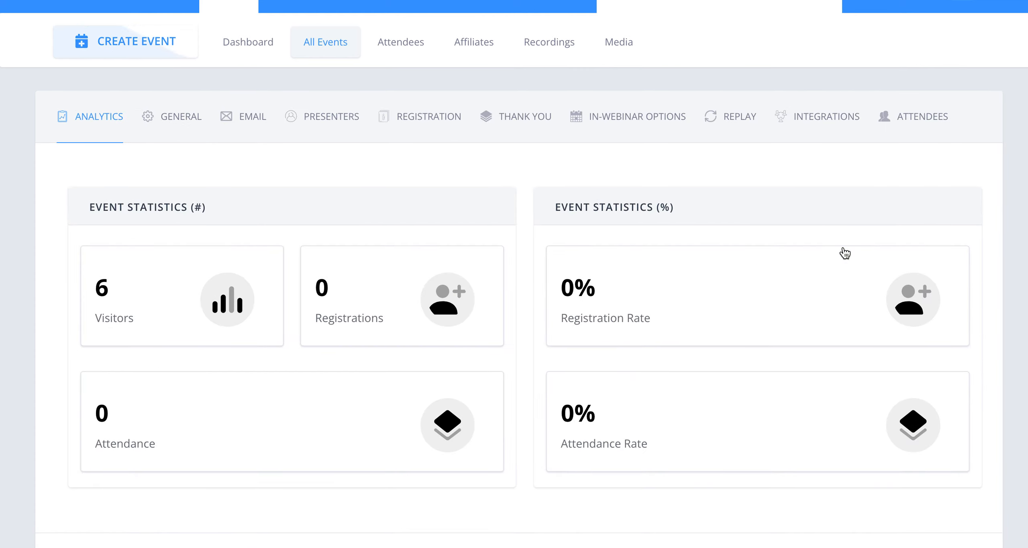
pyautogui.moveTo(254, 201)
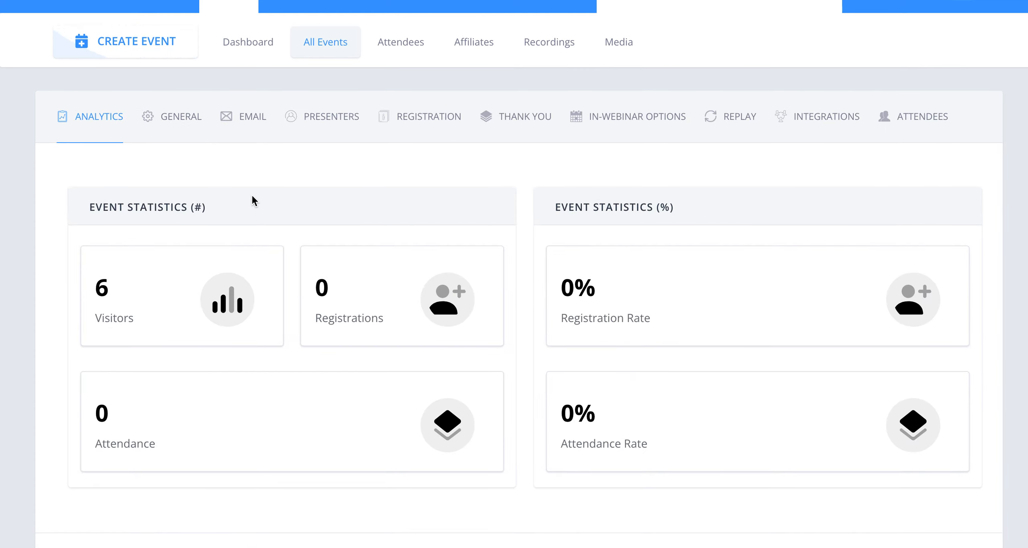
pyautogui.scroll(-3)
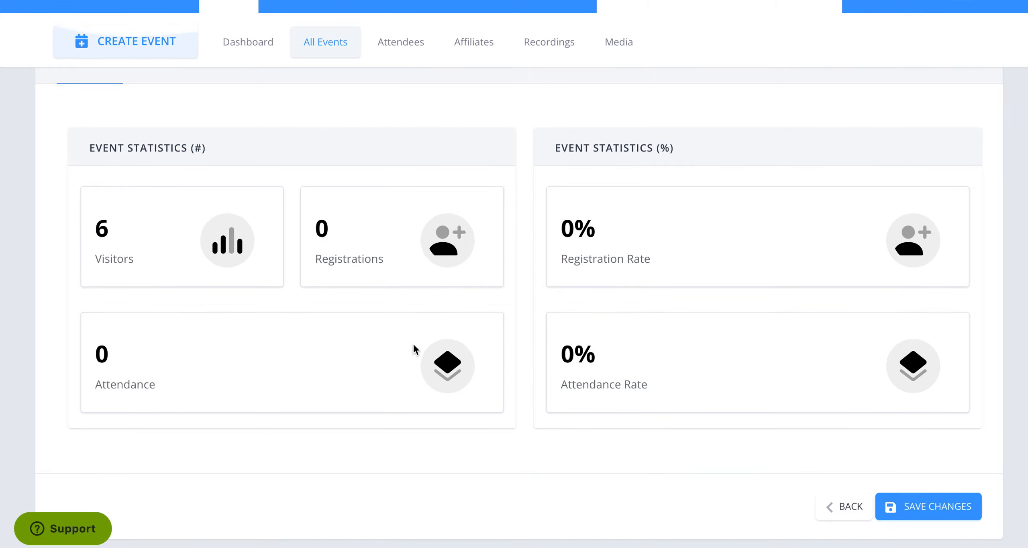
pyautogui.moveTo(480, 361)
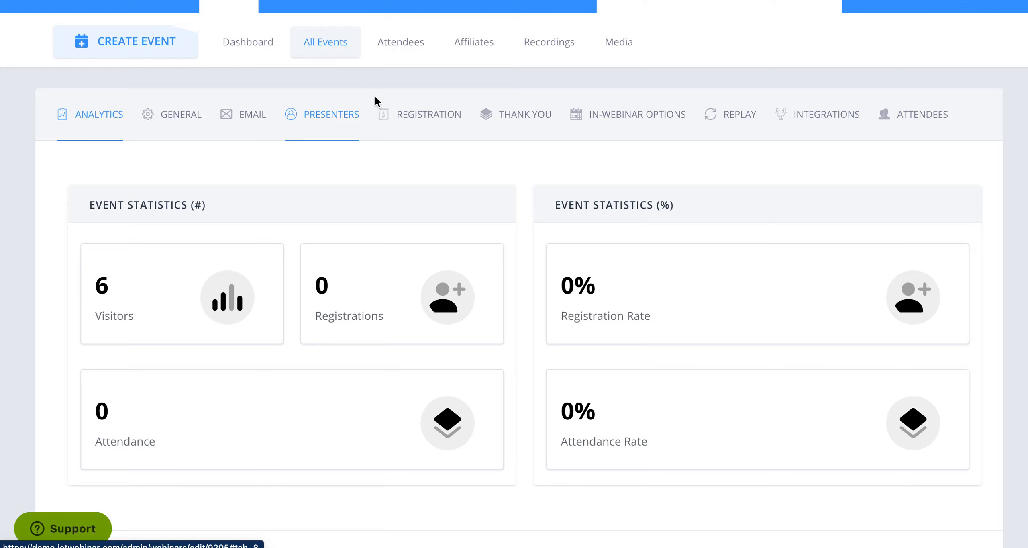
# Show the Attendees list for the Case Study webinar from the Choose Webinar dropdown.
pyautogui.click(401, 41)
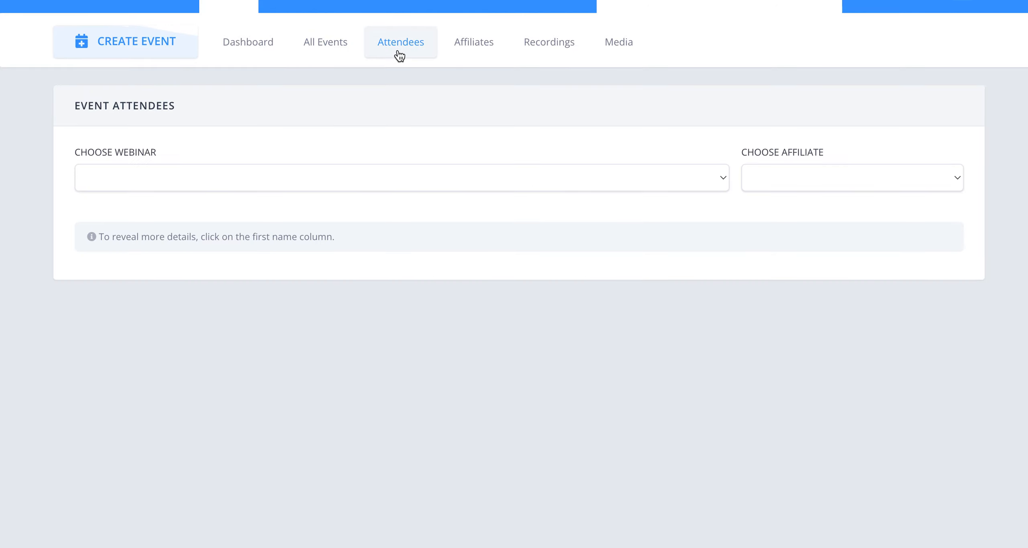
pyautogui.click(400, 42)
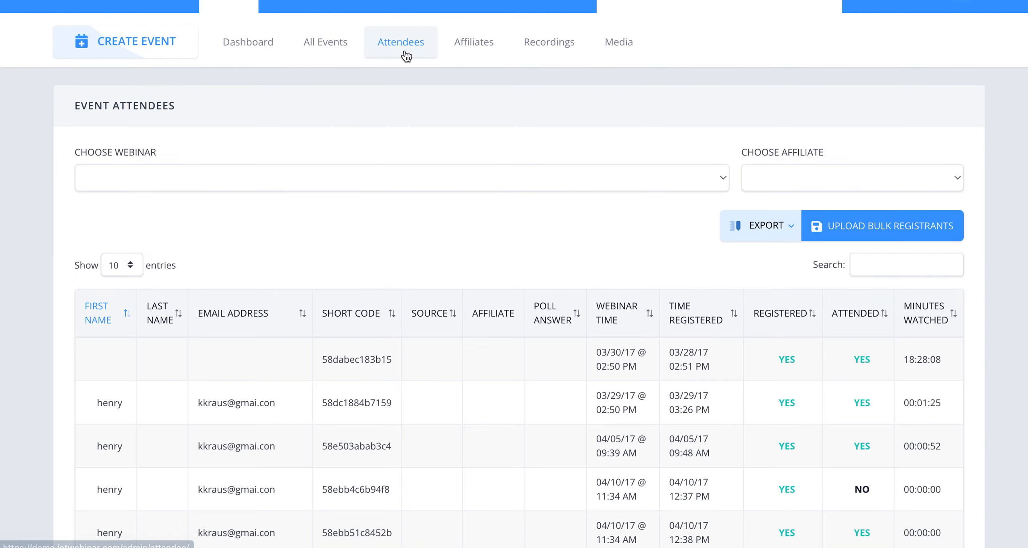
pyautogui.click(400, 178)
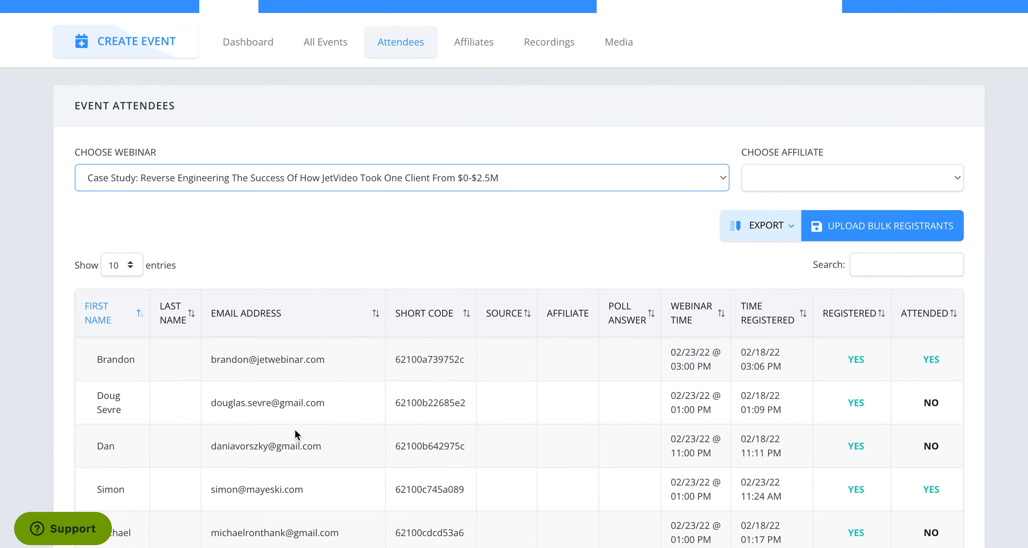
# Expand attendee detail rows to reveal minutes watched, call-to-action, finished, replay status and phone numbers.
pyautogui.click(111, 489)
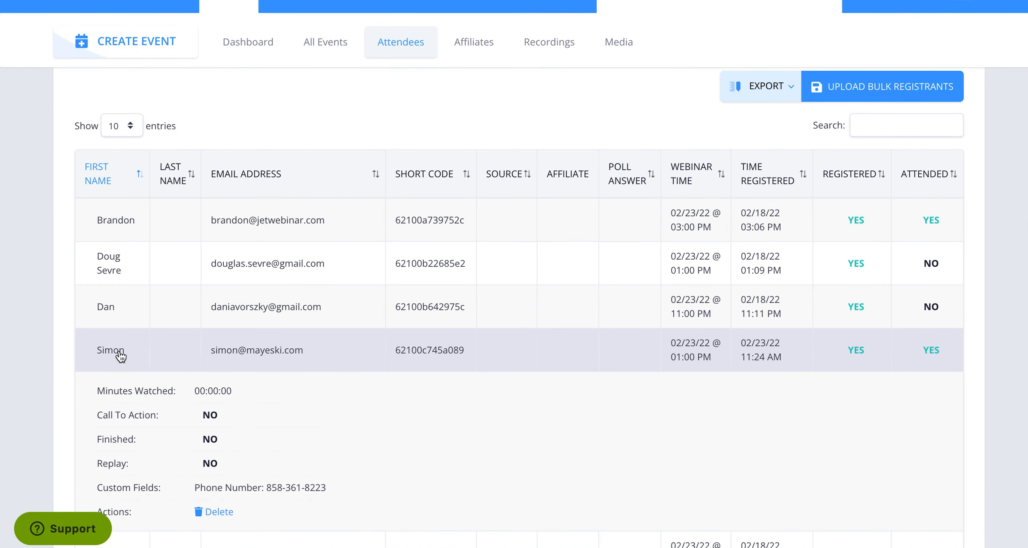
pyautogui.click(110, 349)
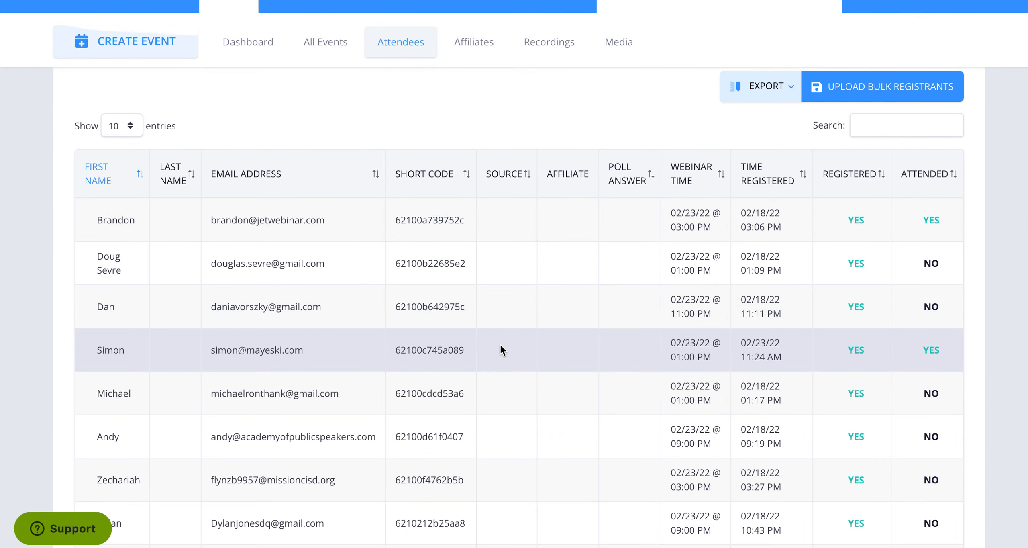
pyautogui.moveTo(891, 302)
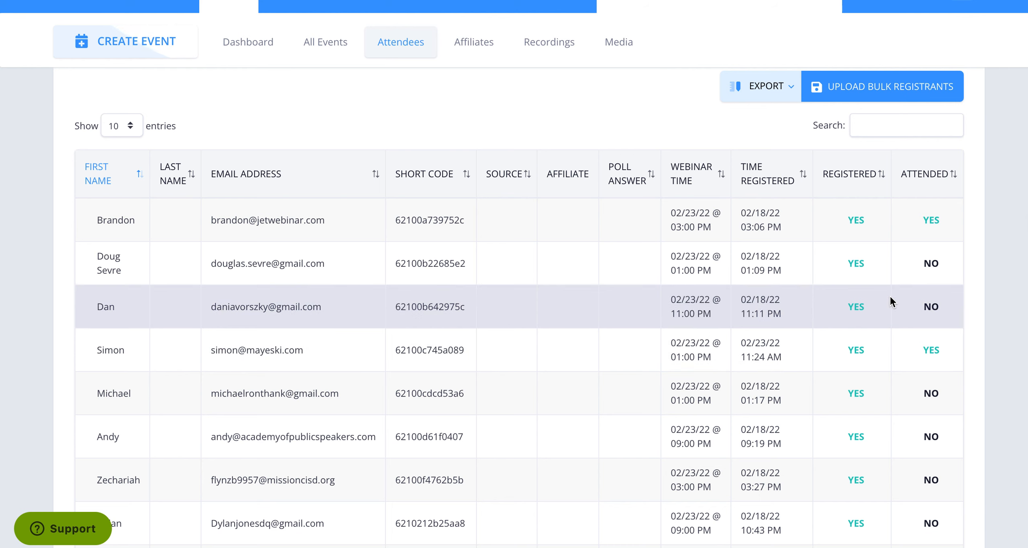
pyautogui.moveTo(215, 318)
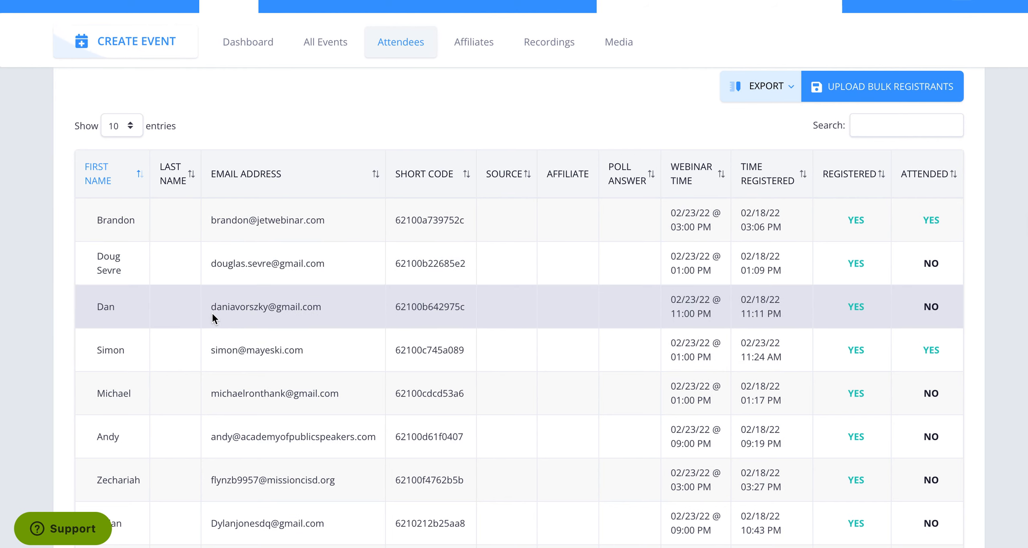
pyautogui.click(110, 350)
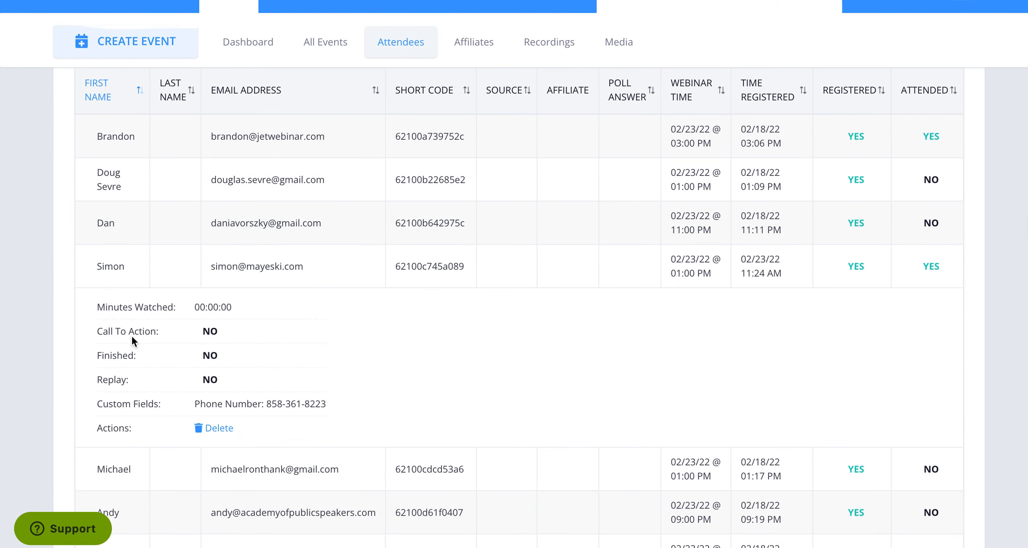
pyautogui.moveTo(228, 311)
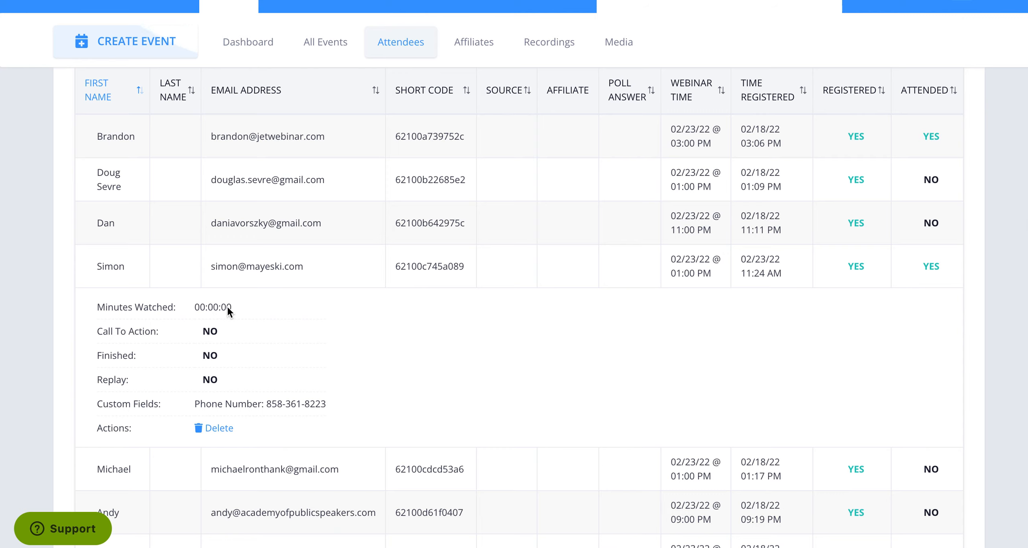
pyautogui.scroll(-3)
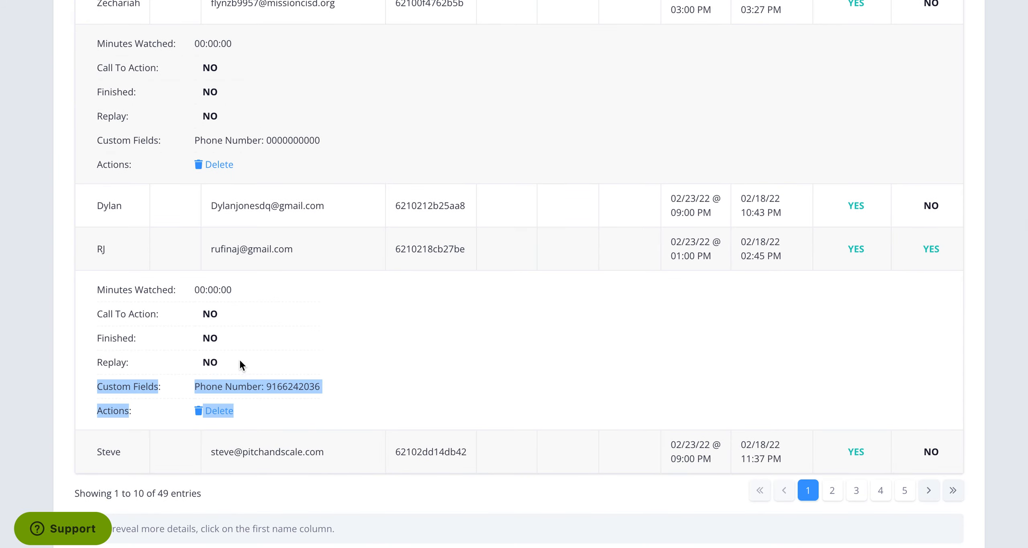
pyautogui.scroll(3)
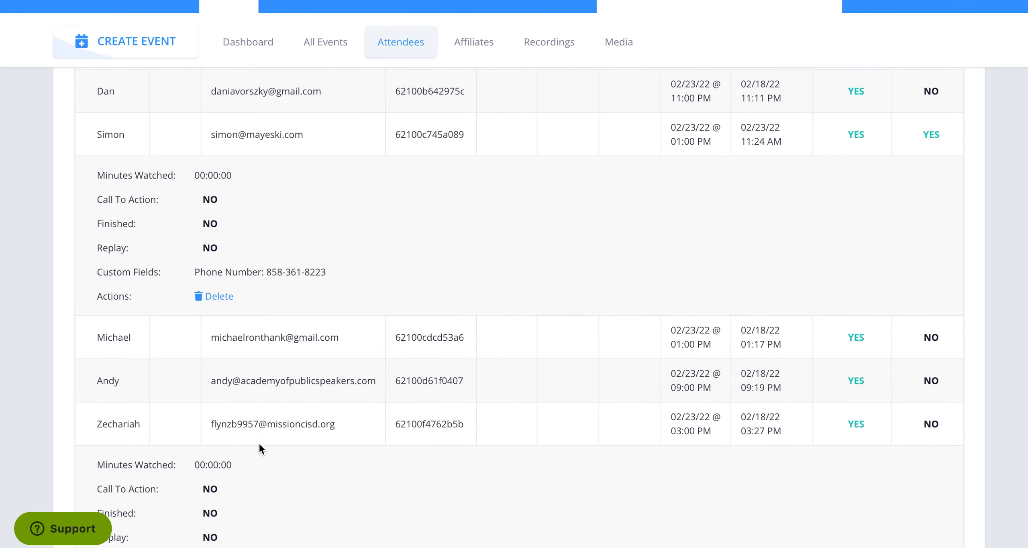
pyautogui.scroll(3)
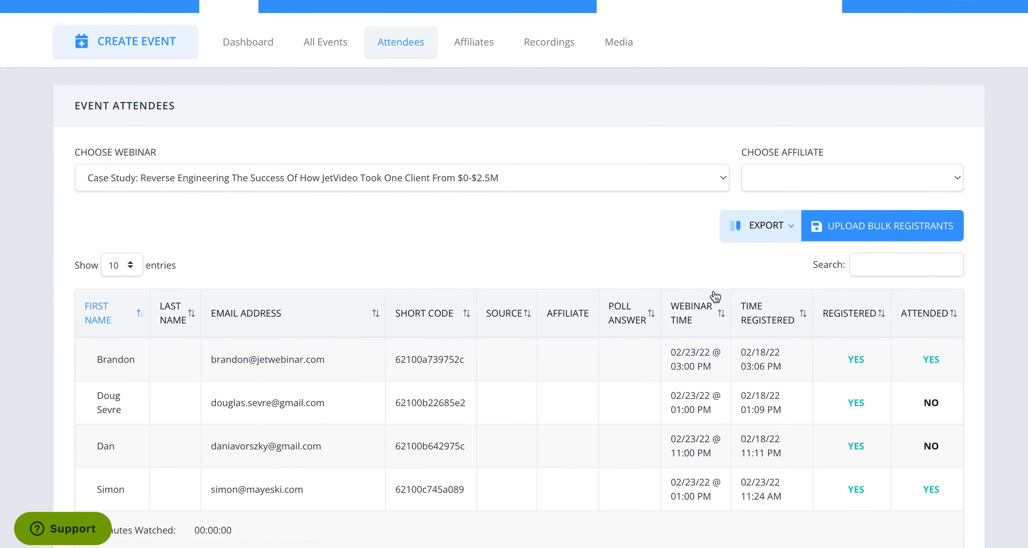
pyautogui.click(760, 225)
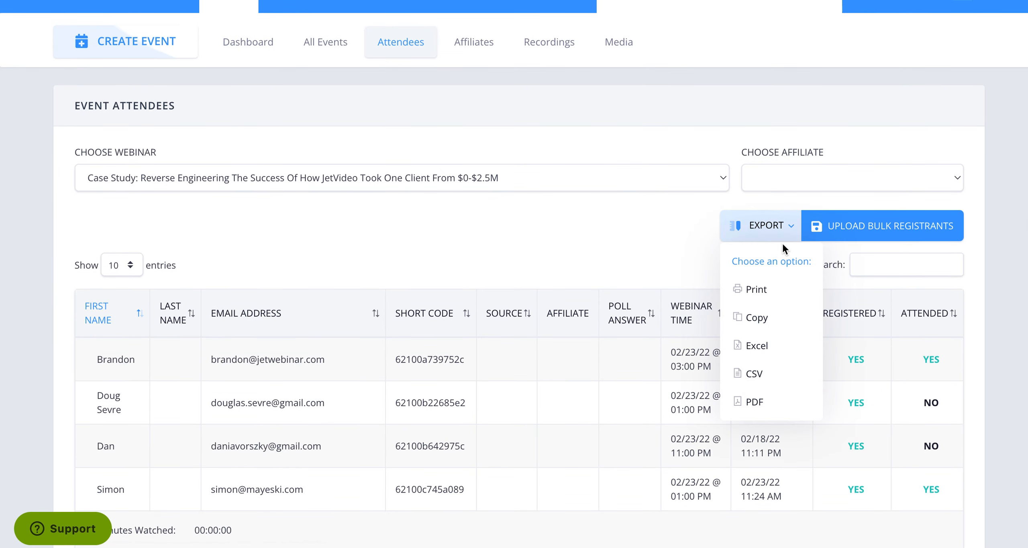
pyautogui.moveTo(758, 345)
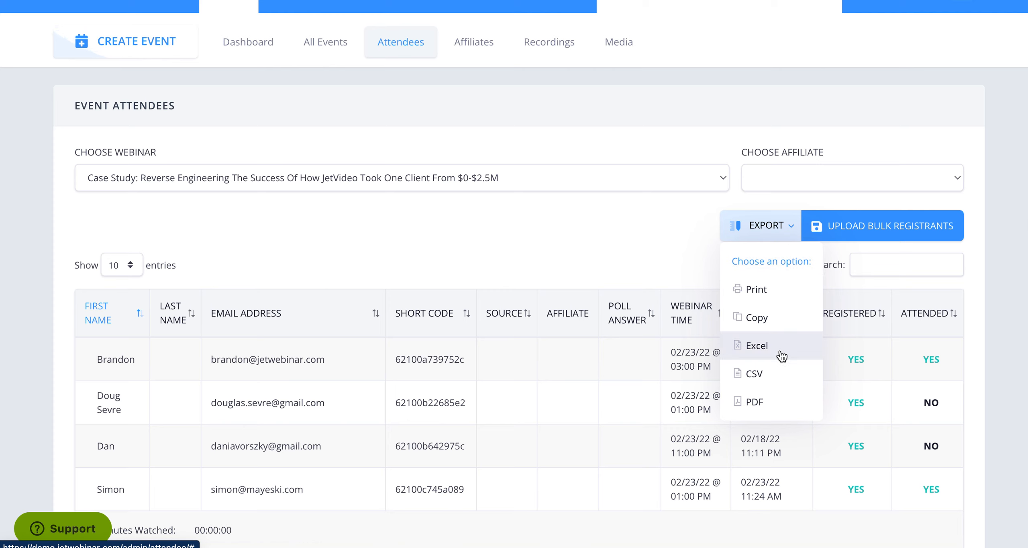
pyautogui.moveTo(757, 317)
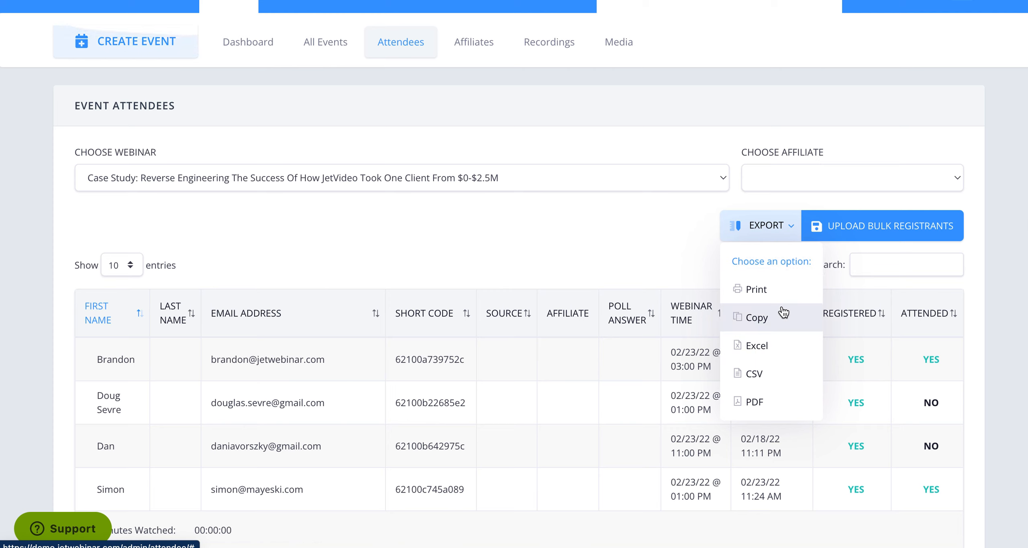
pyautogui.click(633, 245)
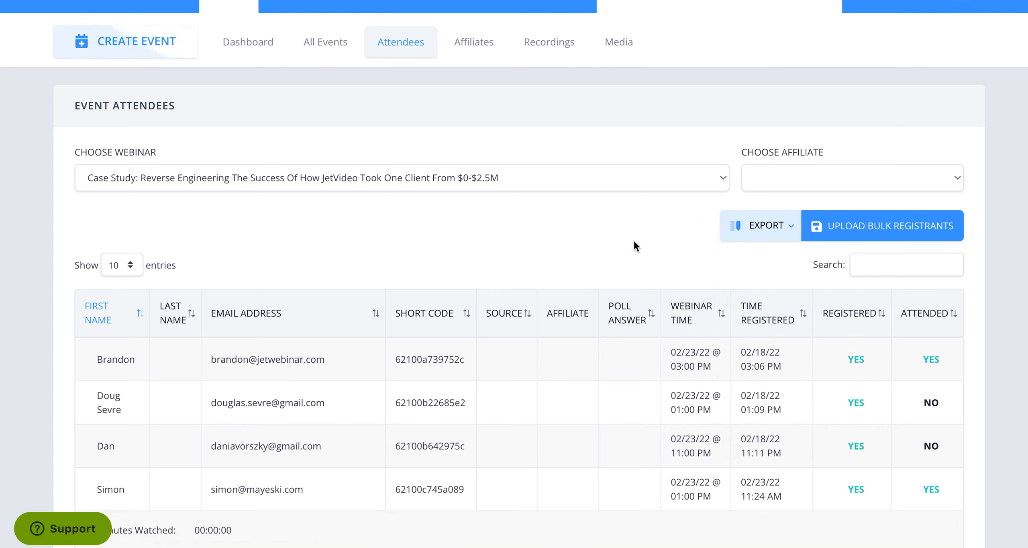